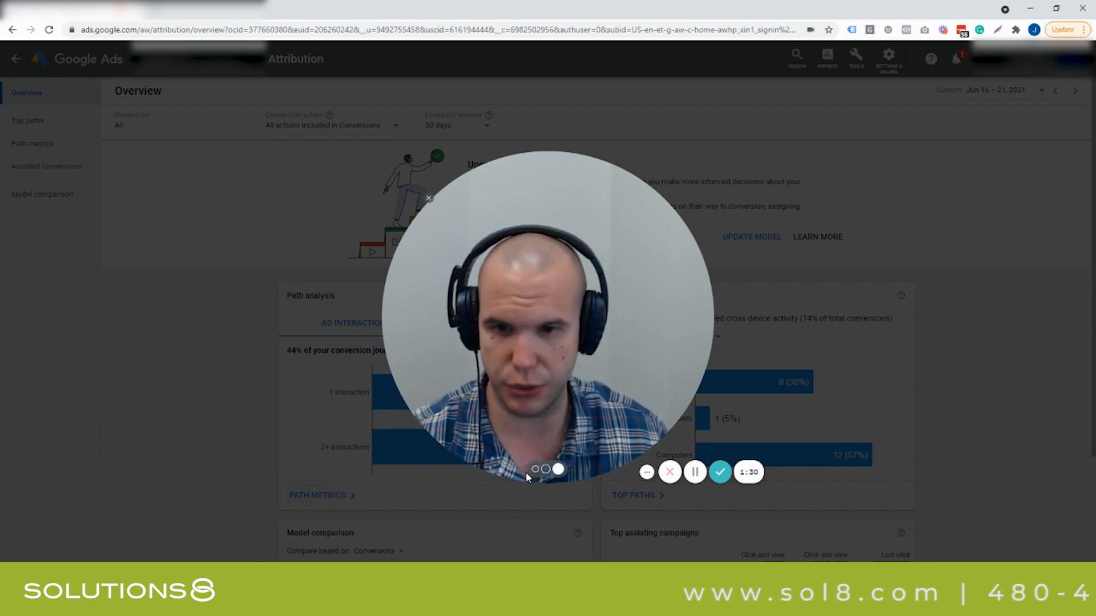
Step: Open the Model comparison report from the Attribution sidebar
click(855, 58)
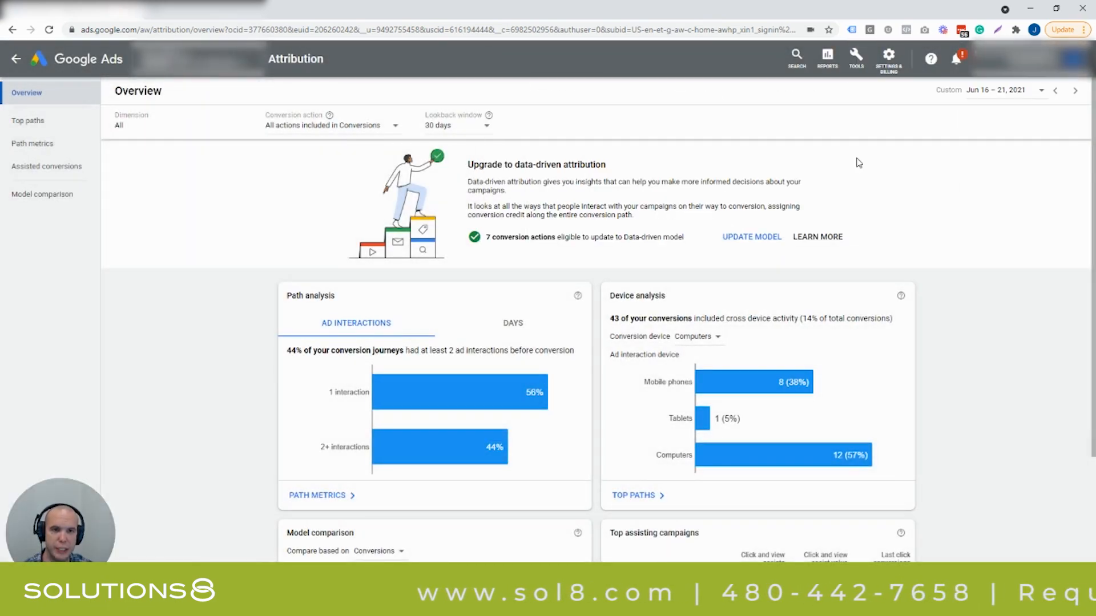
mouse_move(618, 307)
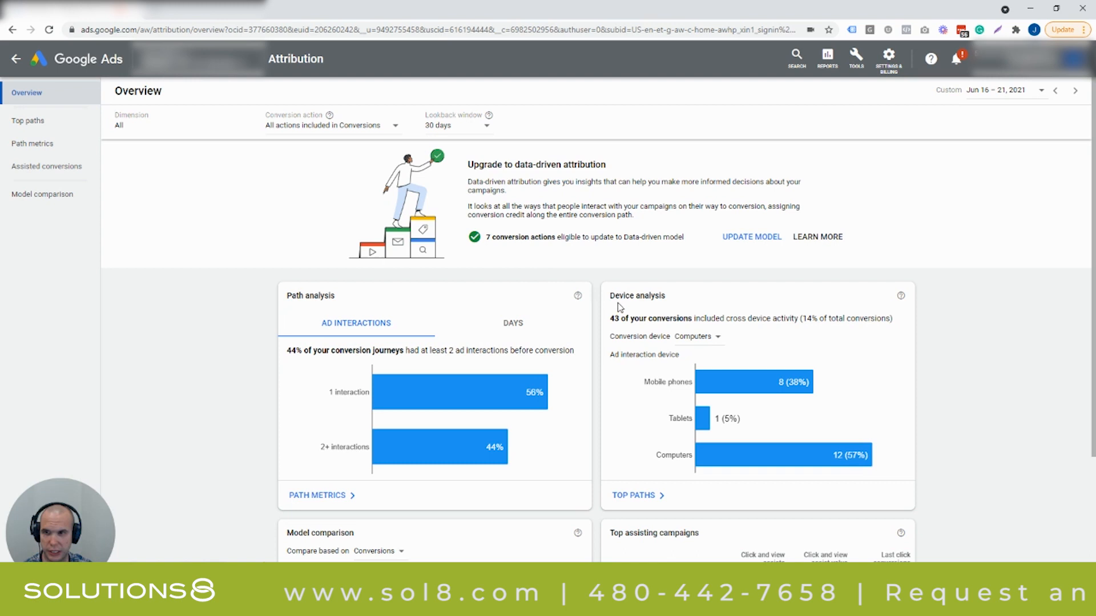
click(43, 194)
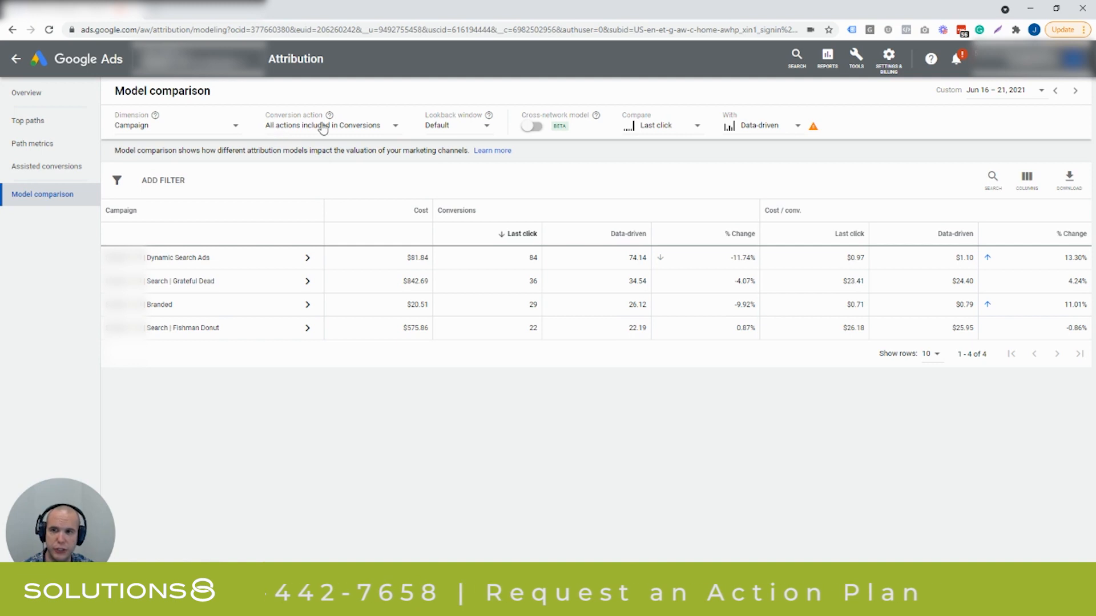
Step: Show the Conversion action list with the Shopping App actions and their counts
click(329, 125)
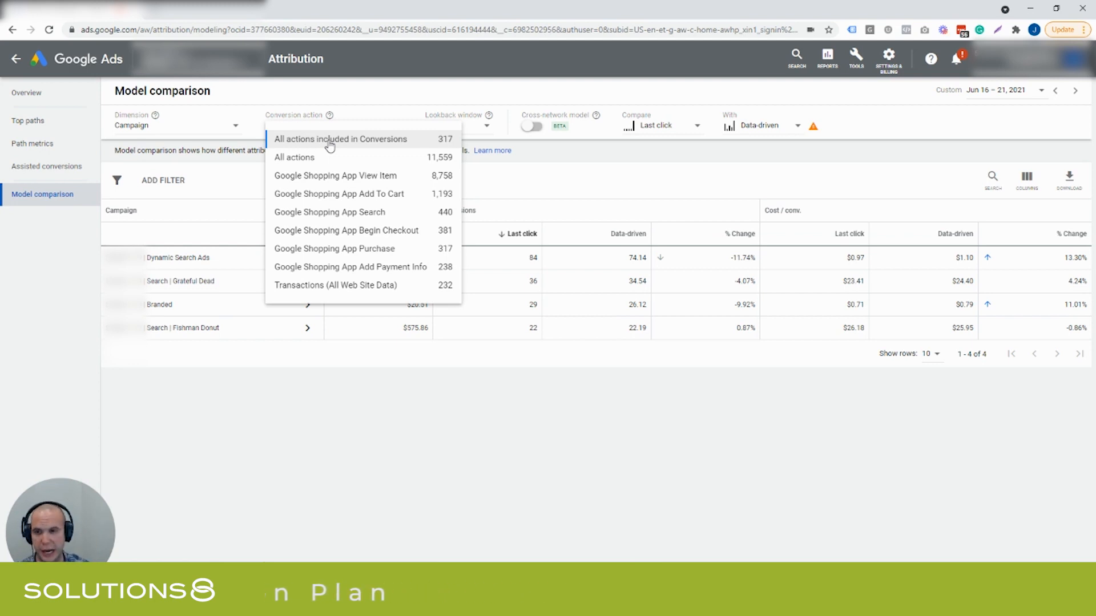
click(335, 248)
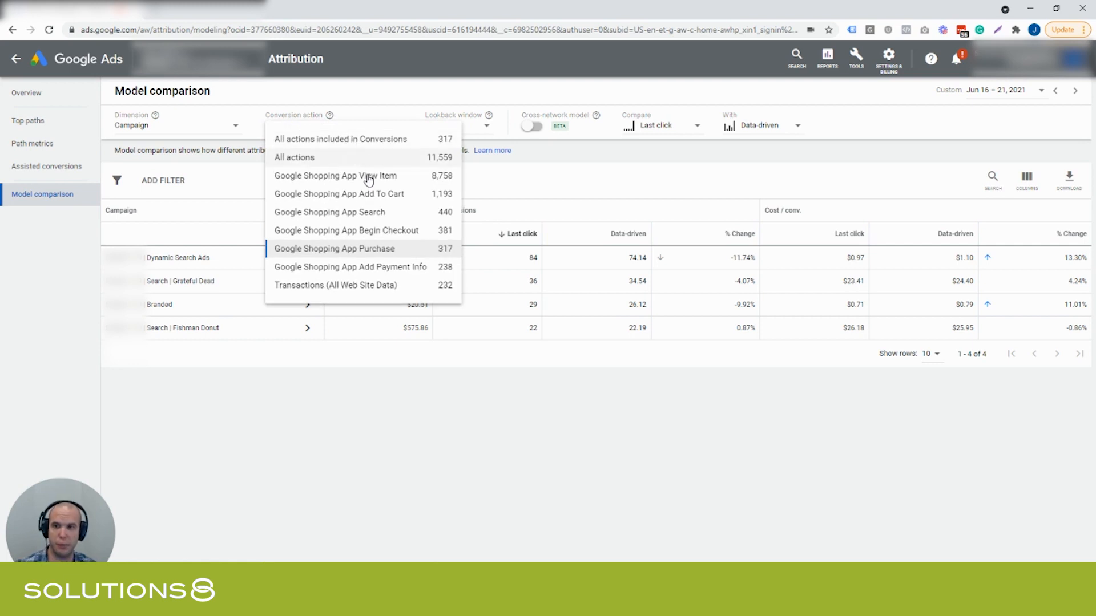
mouse_move(412, 183)
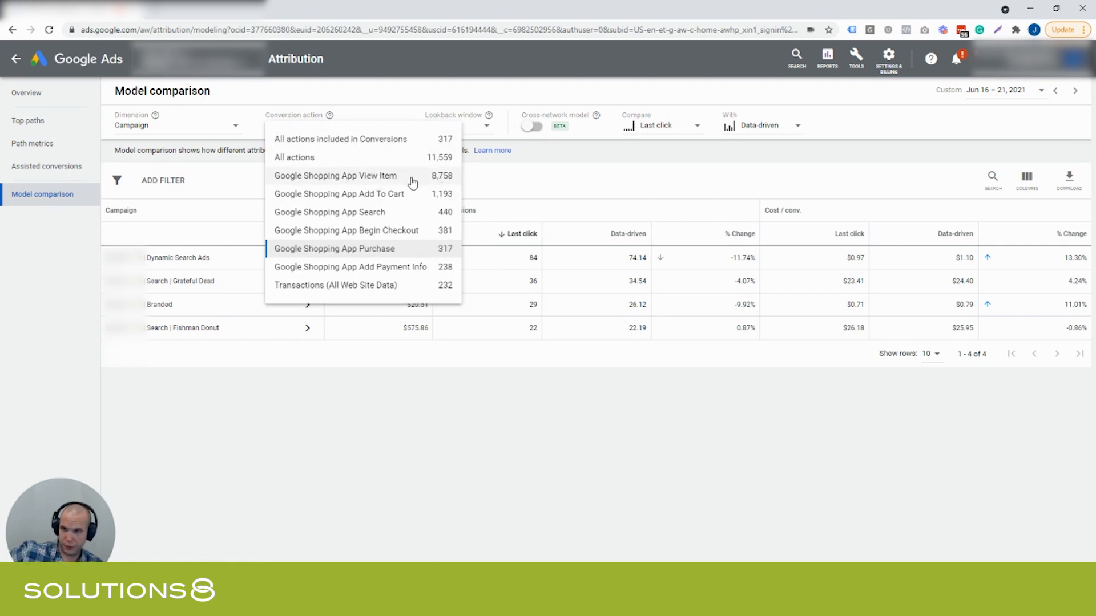
mouse_move(400, 194)
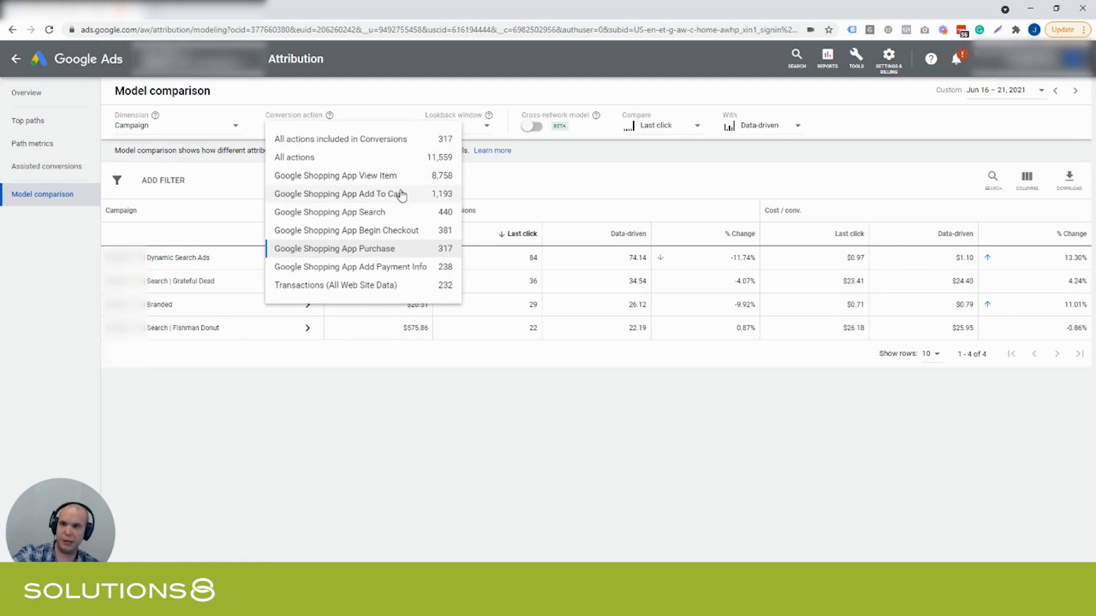
mouse_move(404, 229)
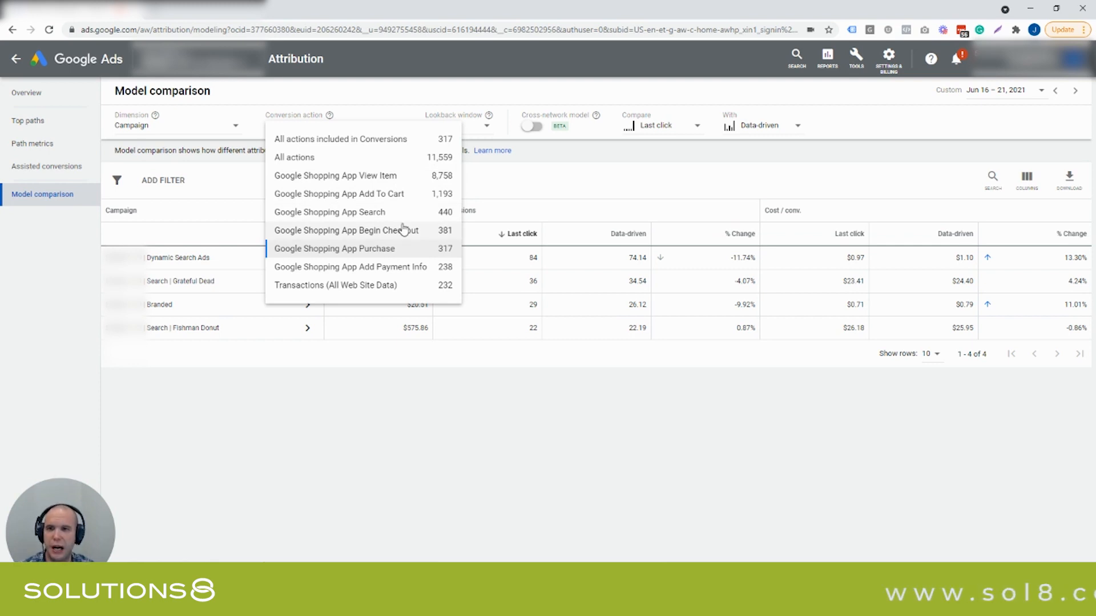
mouse_move(370, 147)
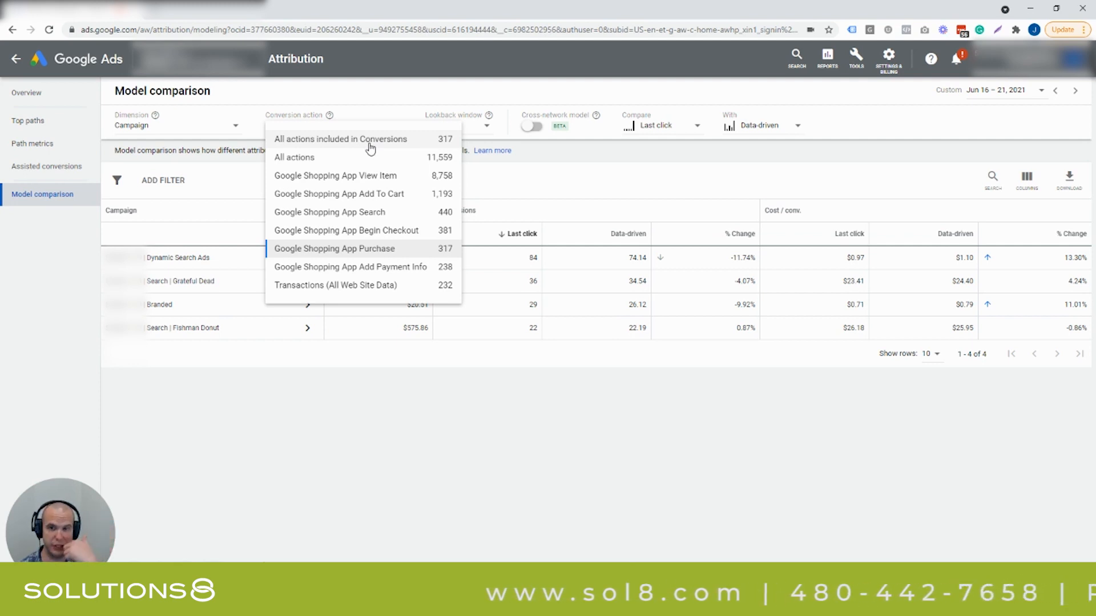
mouse_move(413, 259)
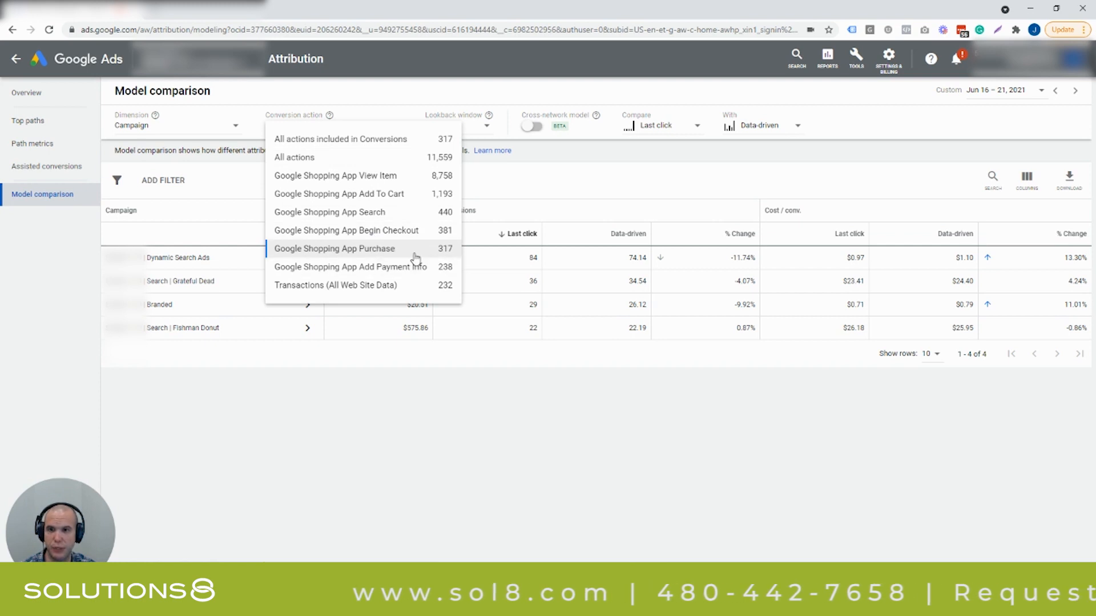
mouse_move(440, 176)
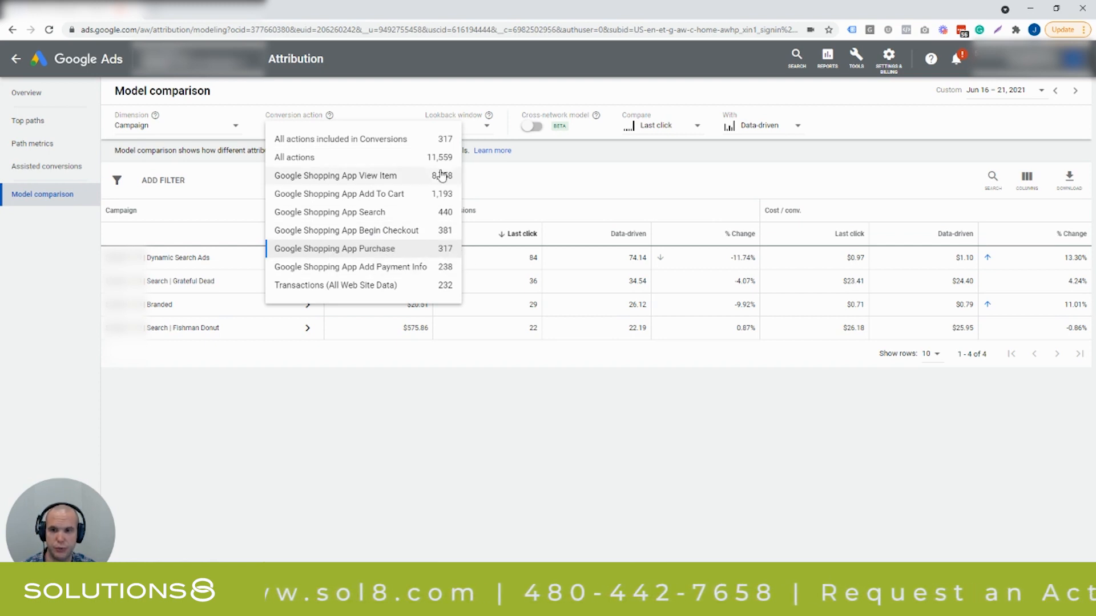
Step: Leave the conversion action unchanged and set the lookback window to 90 days
click(340, 138)
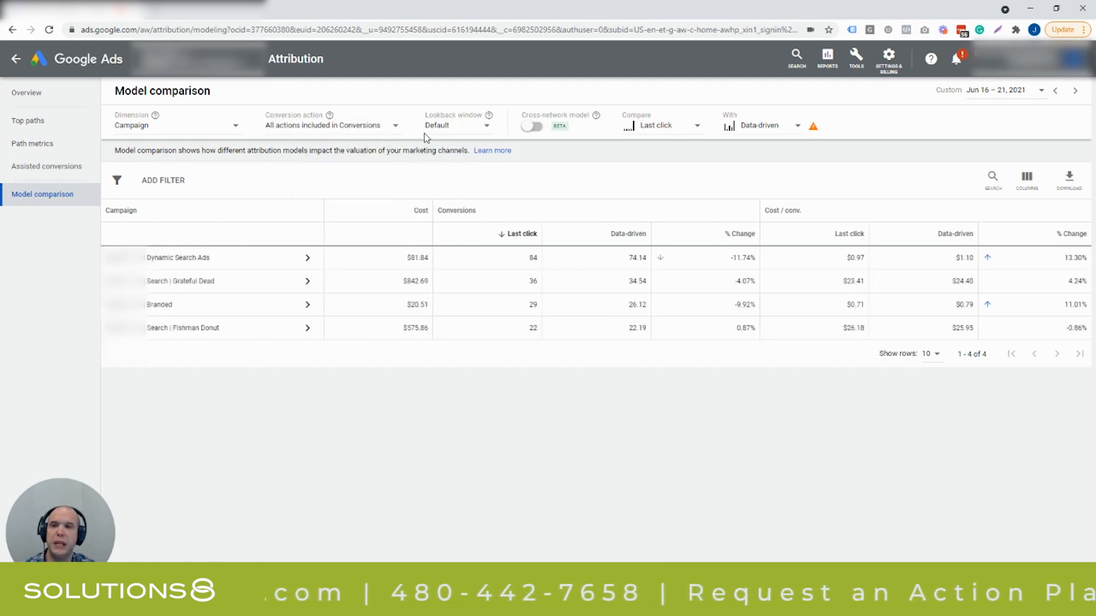
click(458, 125)
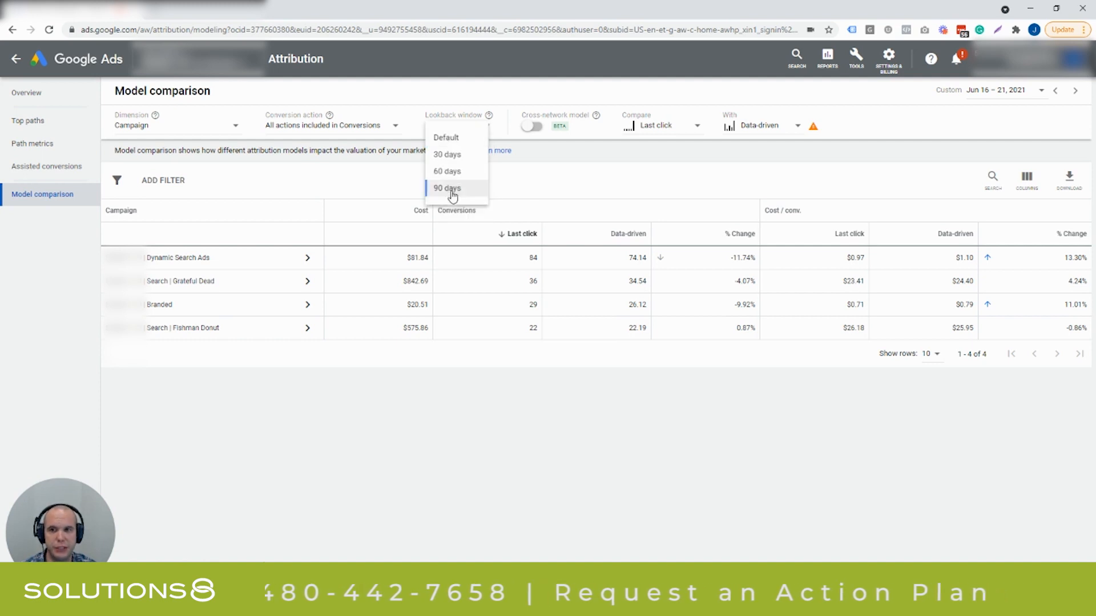
click(446, 188)
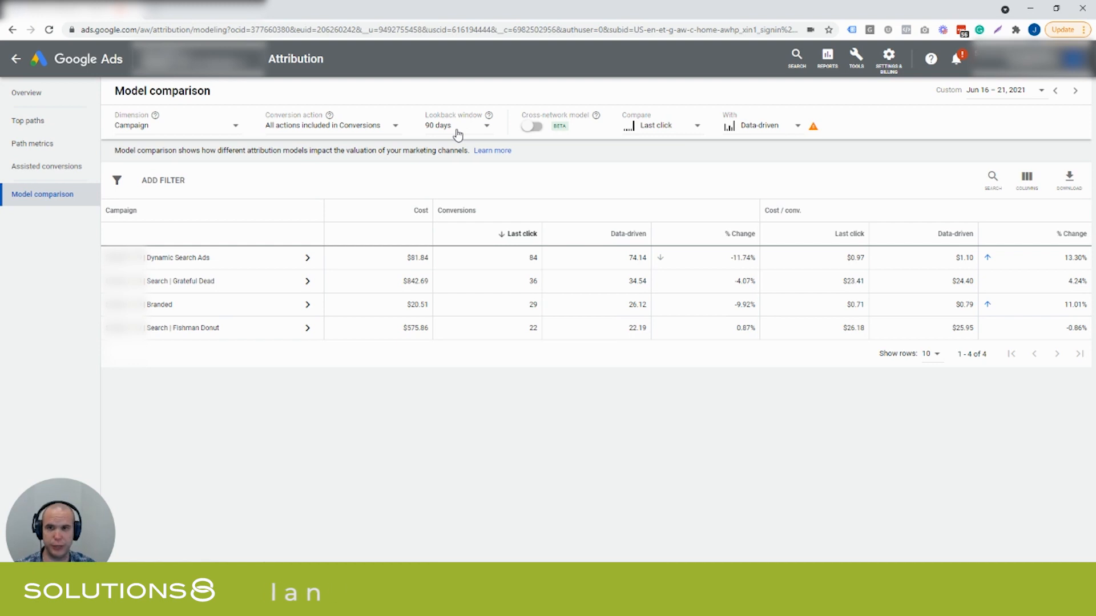
click(456, 125)
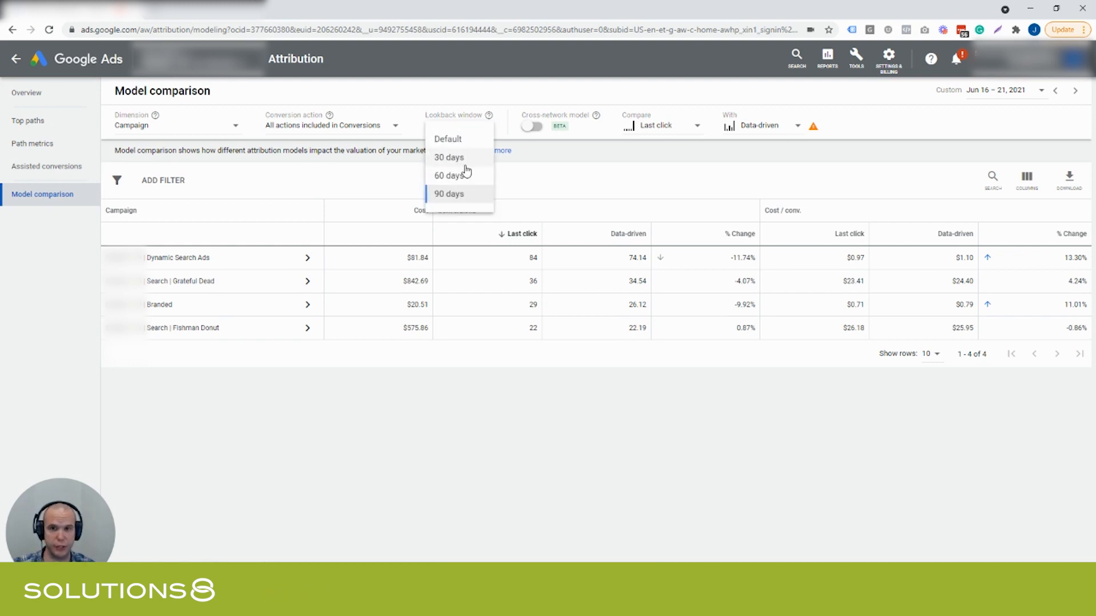
click(448, 194)
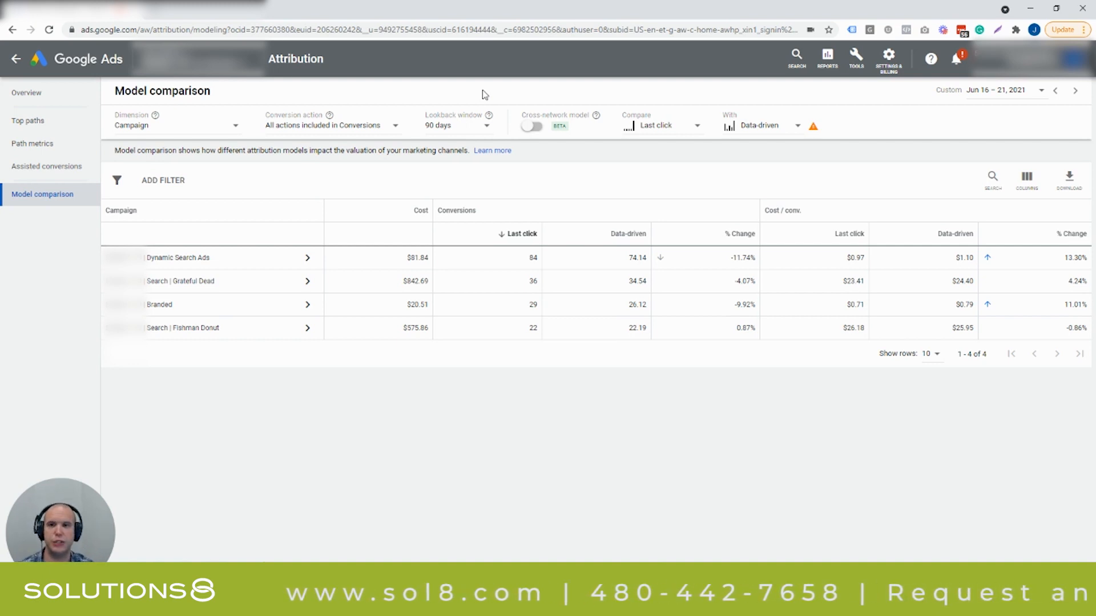
mouse_move(465, 132)
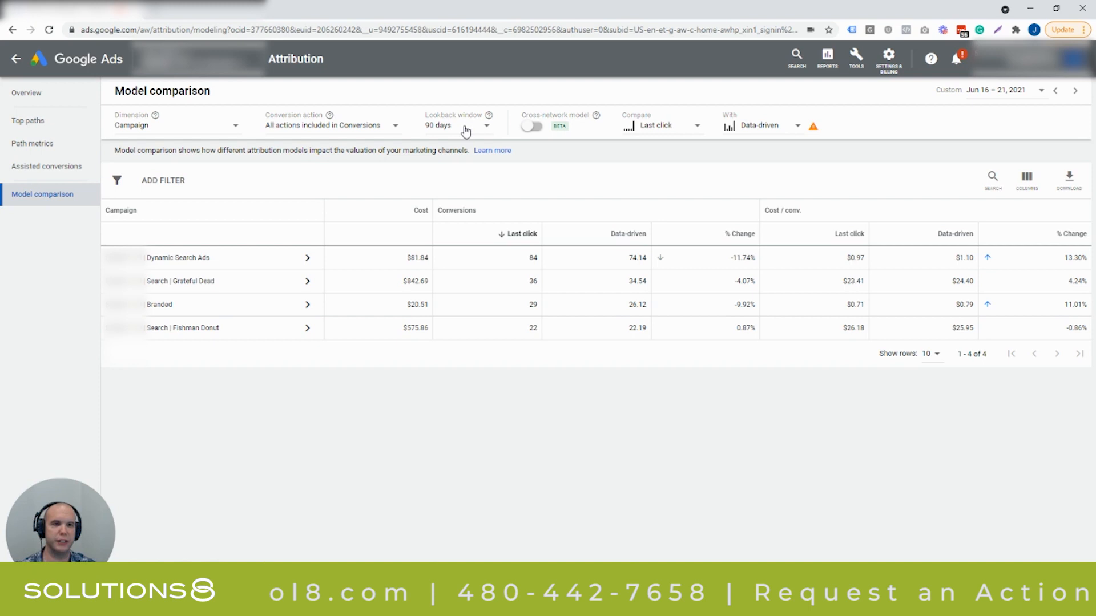
click(1003, 89)
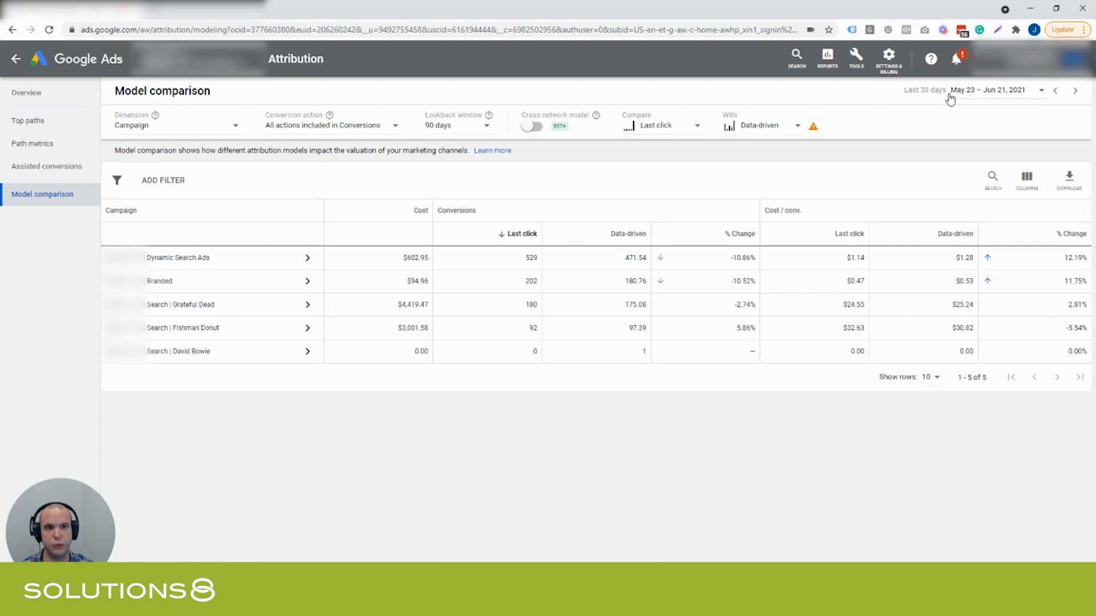
mouse_move(533, 123)
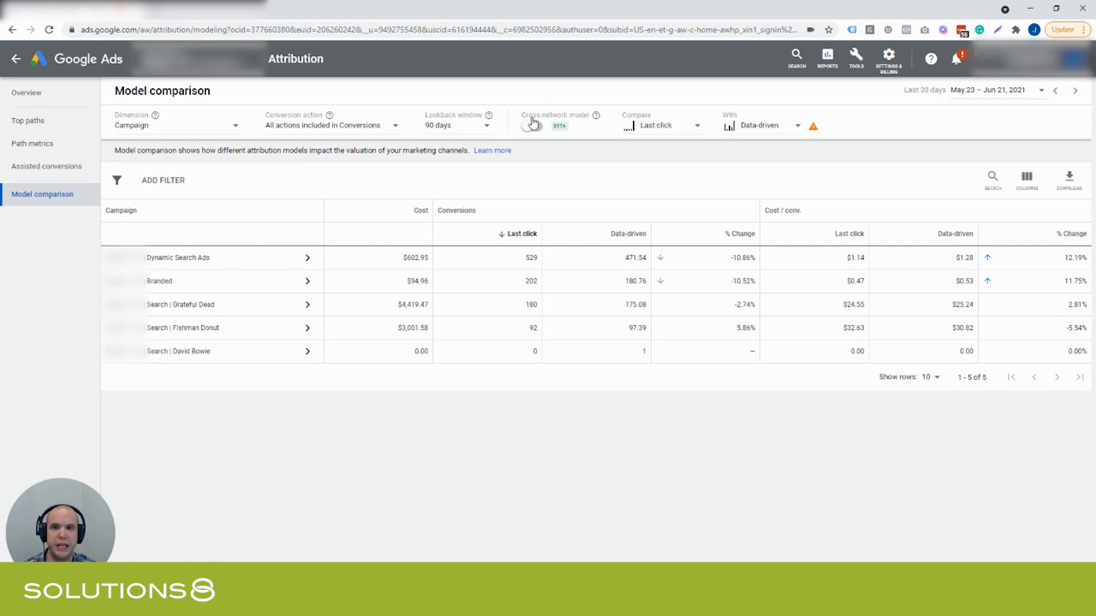
mouse_move(305, 228)
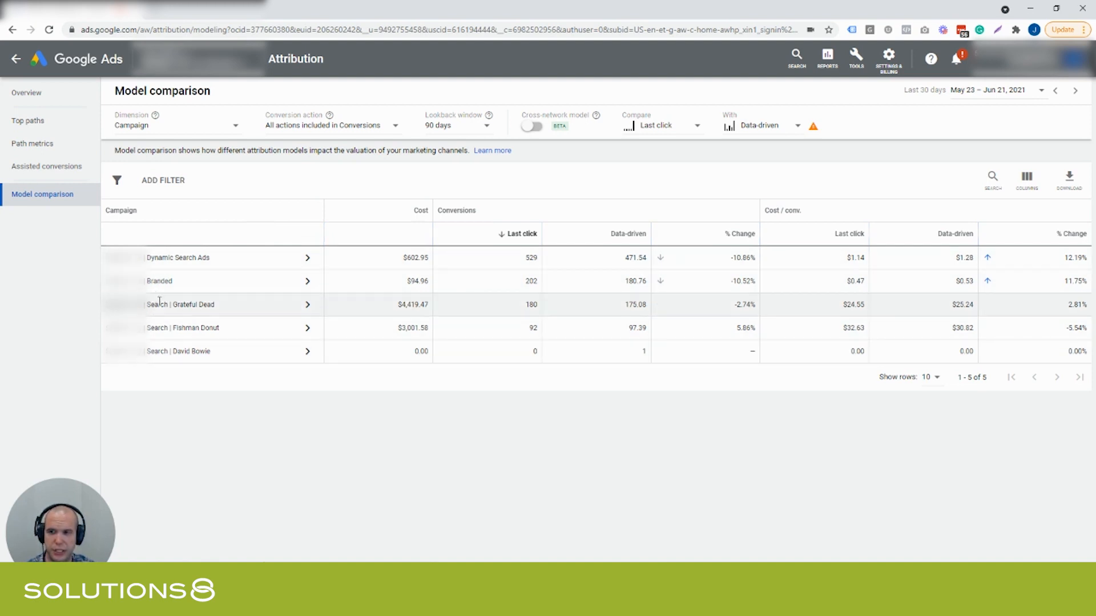
mouse_move(207, 289)
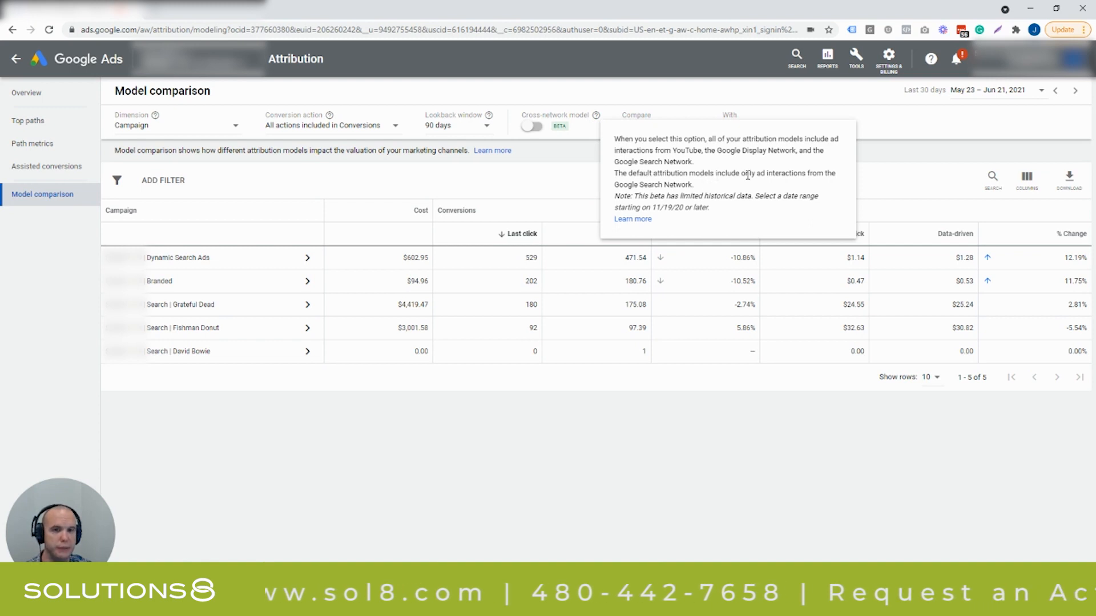
mouse_move(535, 132)
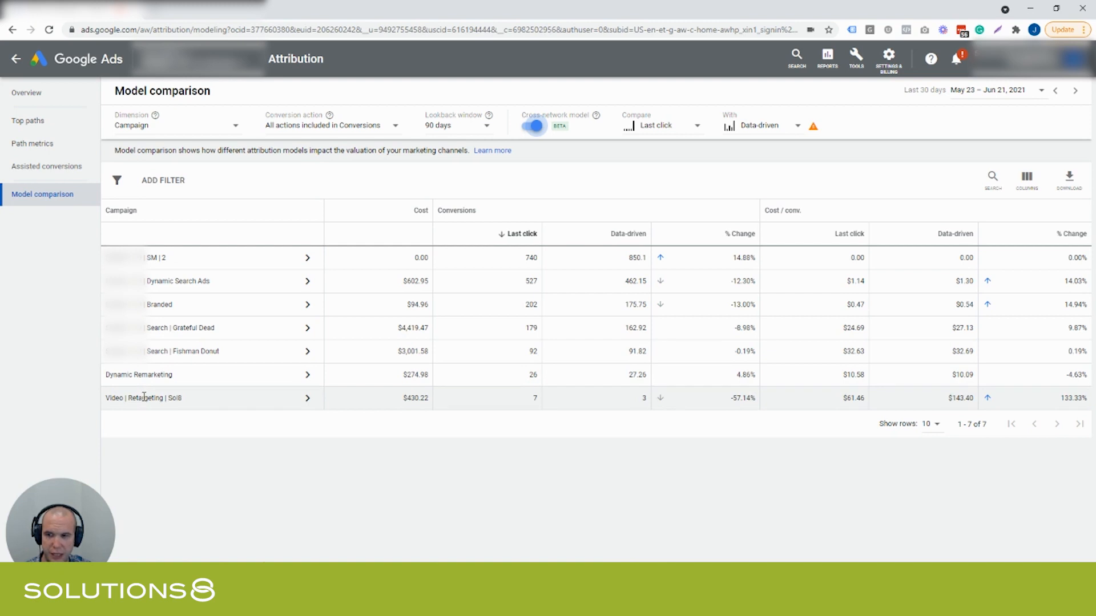
mouse_move(169, 394)
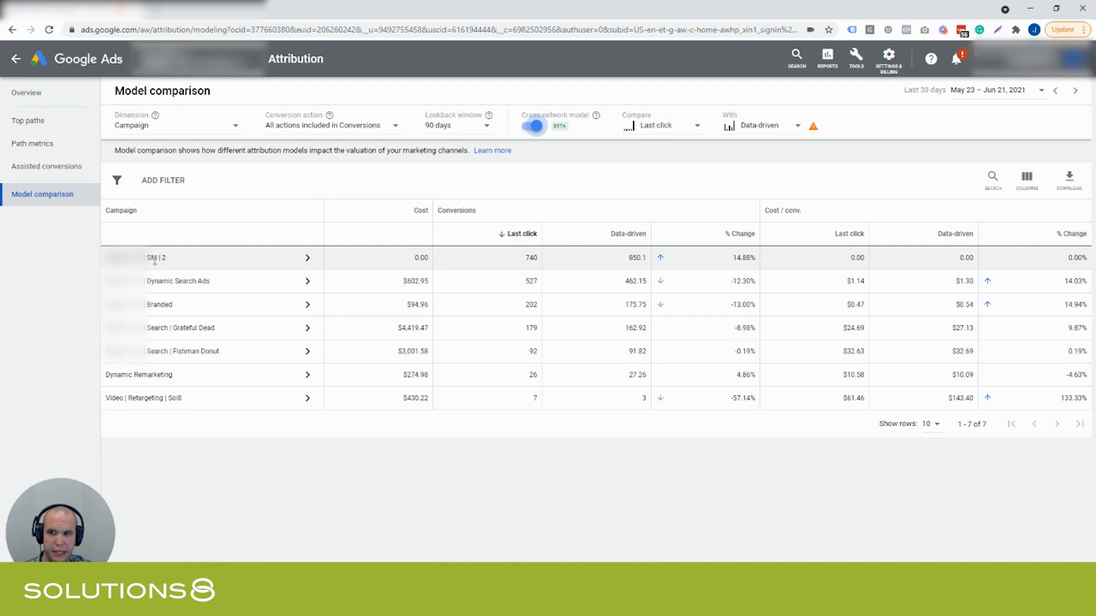
mouse_move(619, 141)
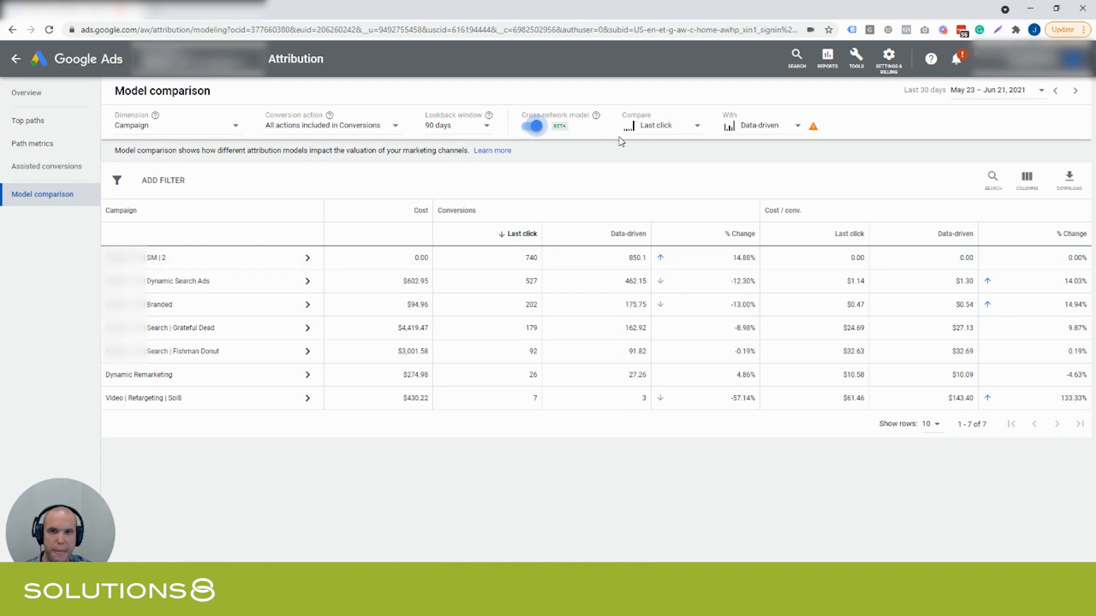
Step: Compare First click against Last click conversions across the listed campaigns
click(661, 125)
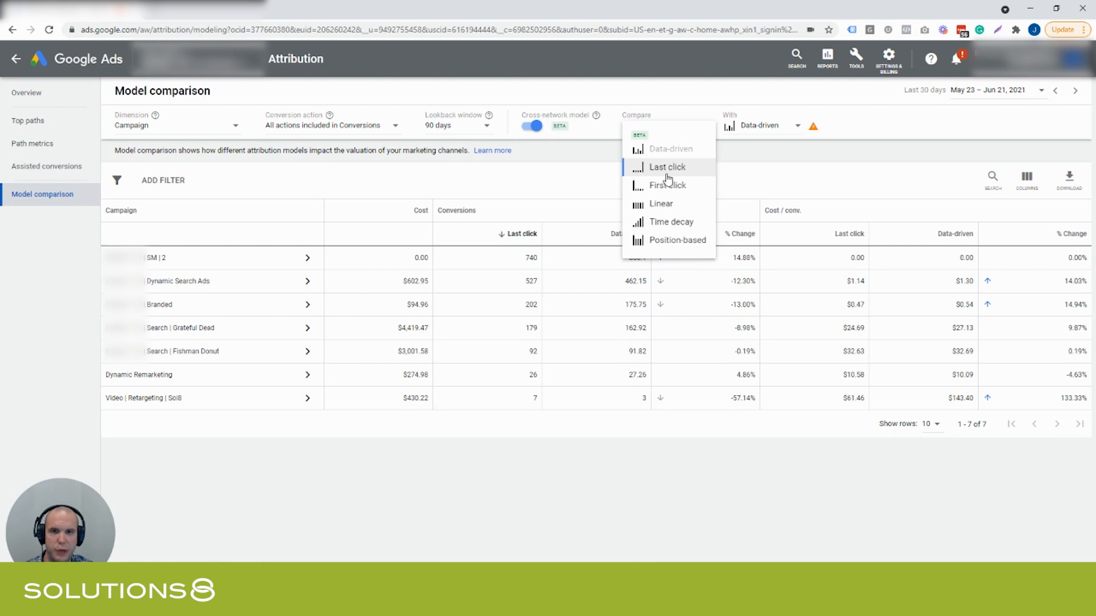
click(667, 185)
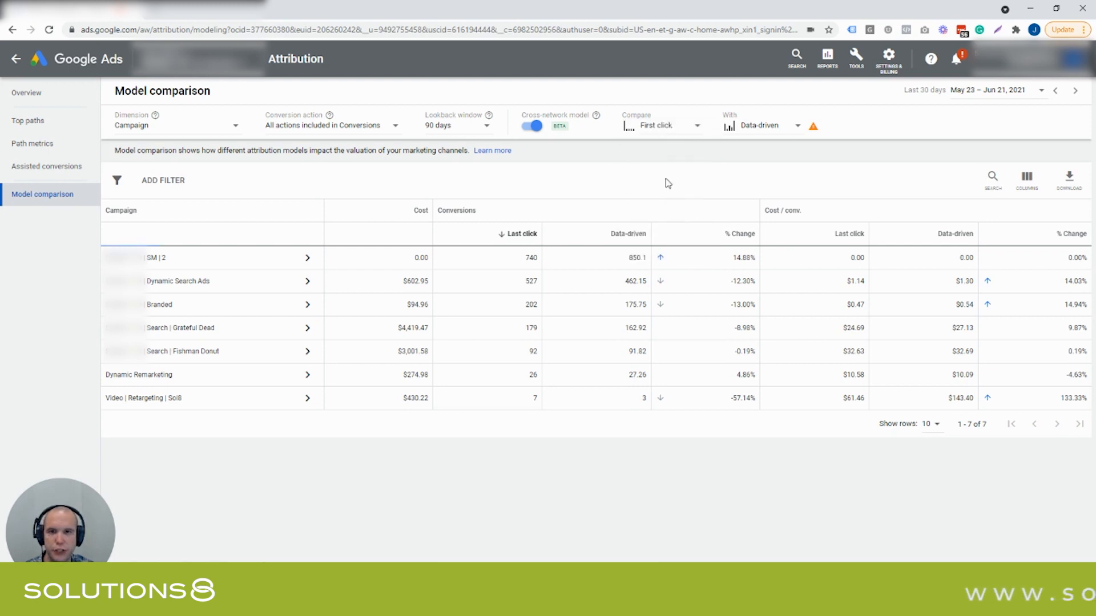
click(761, 126)
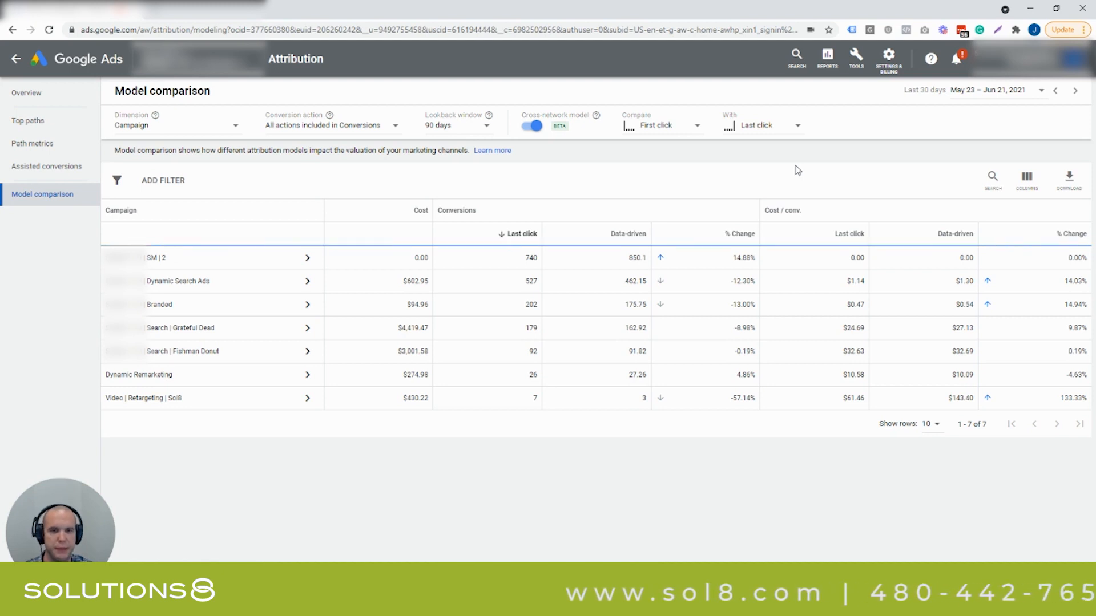
mouse_move(715, 176)
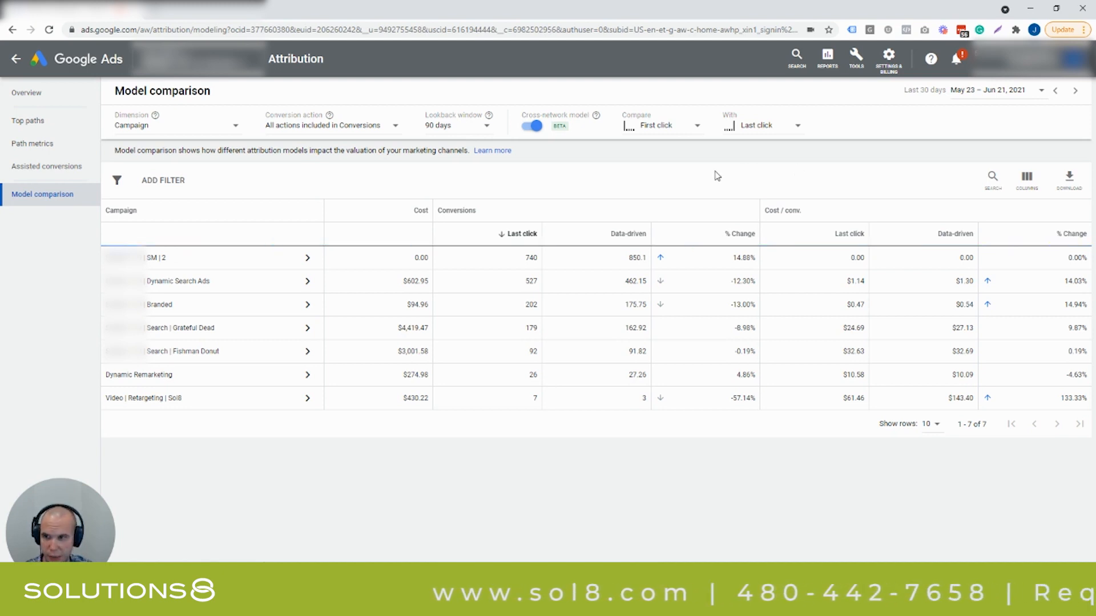
mouse_move(616, 207)
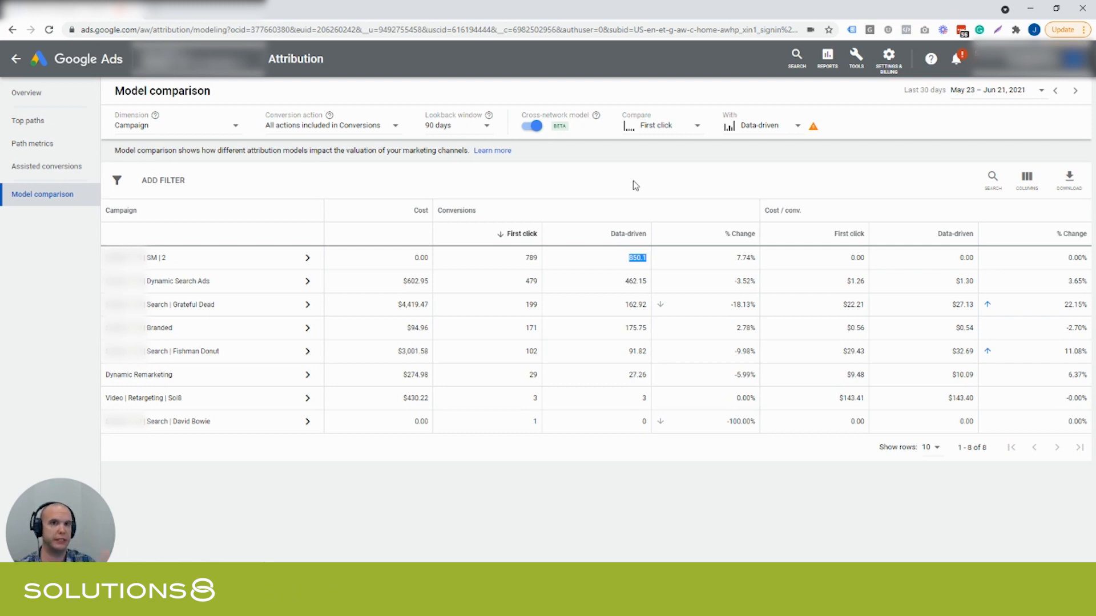
mouse_move(637, 189)
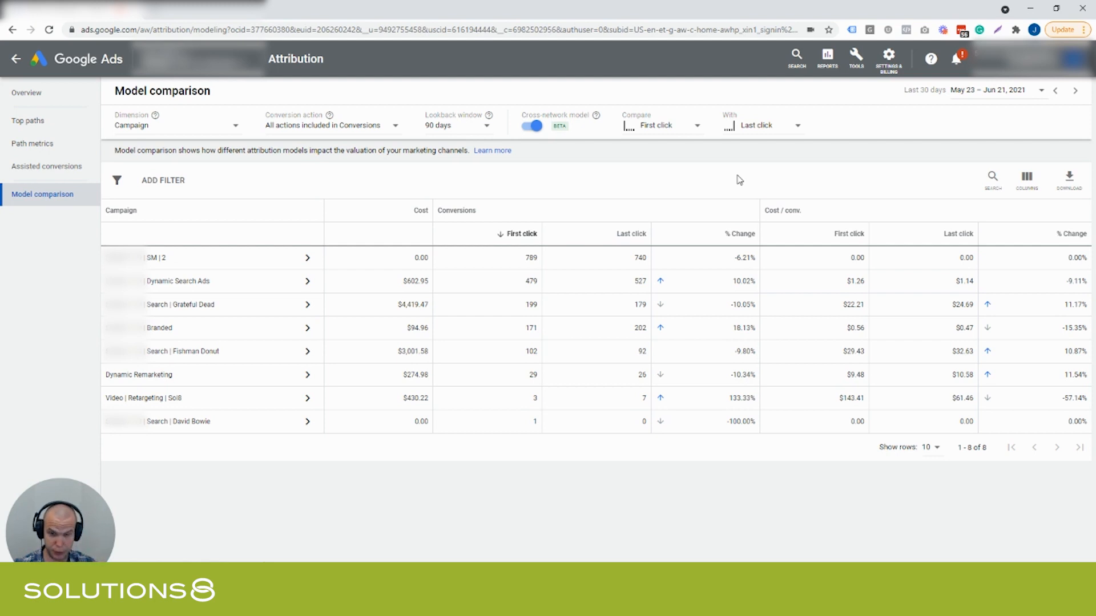
mouse_move(614, 258)
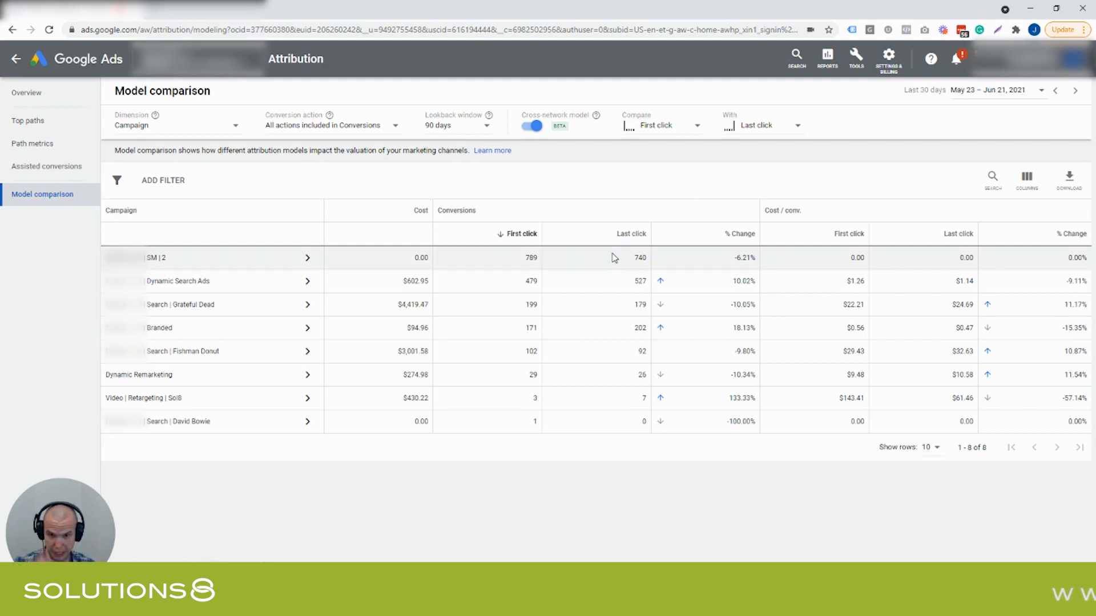
mouse_move(301, 343)
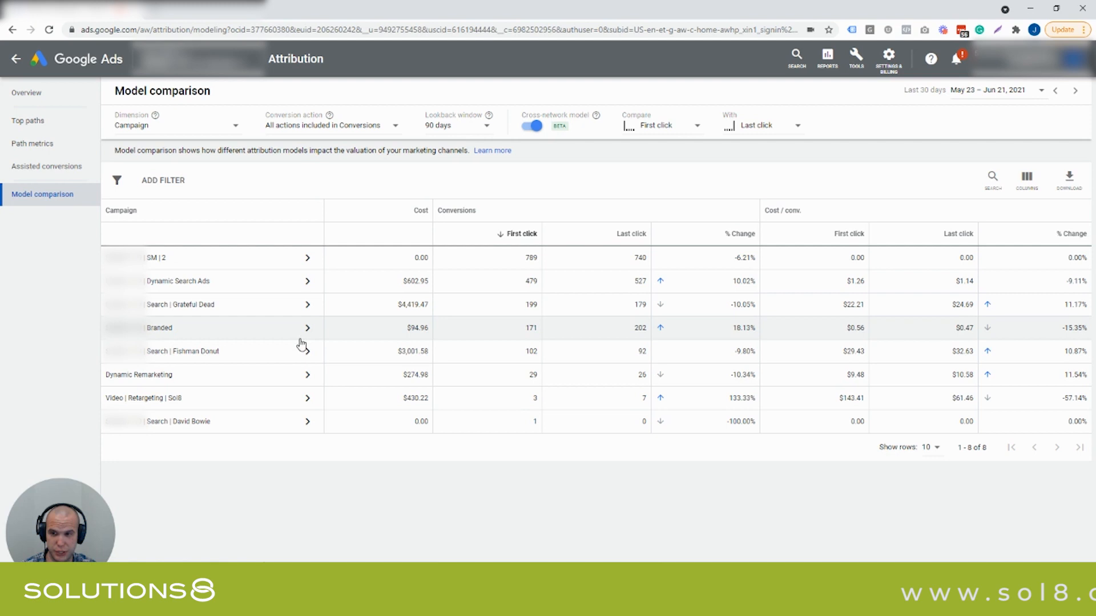
double_click(160, 327)
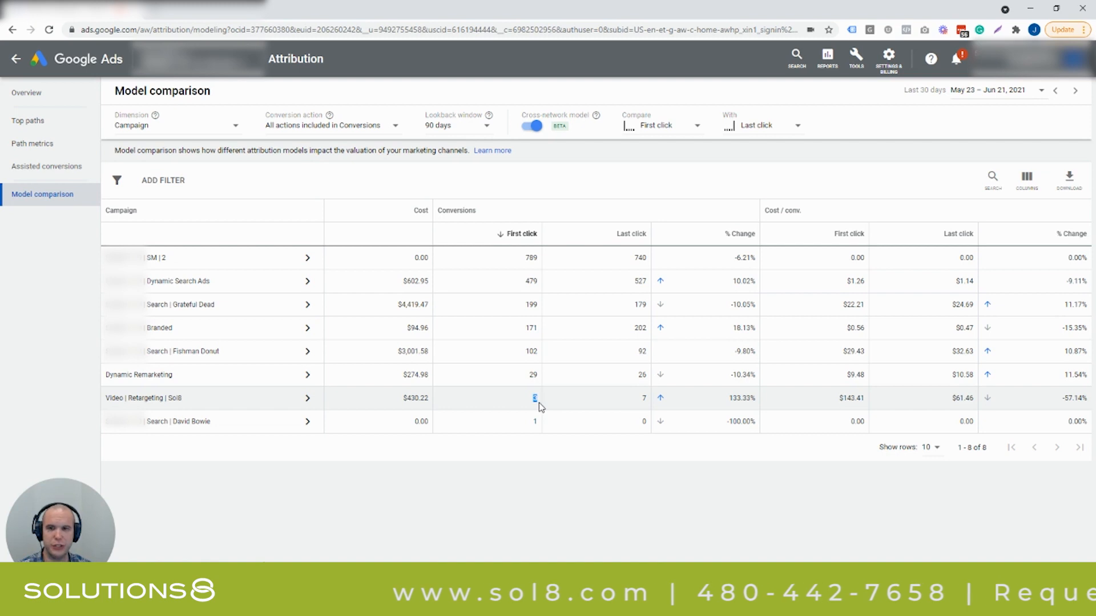
mouse_move(554, 405)
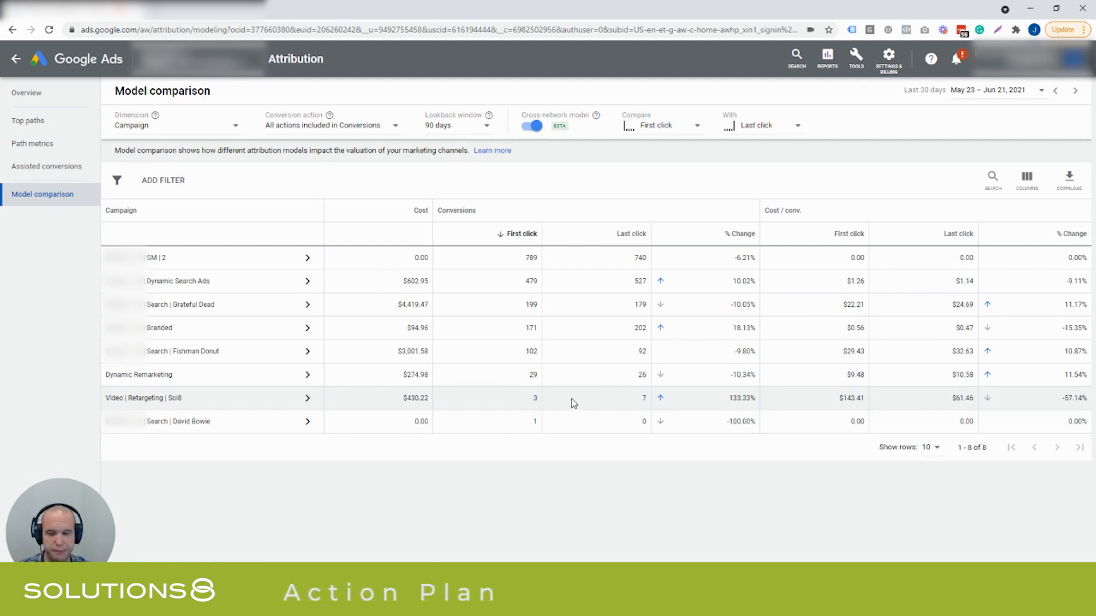
mouse_move(600, 404)
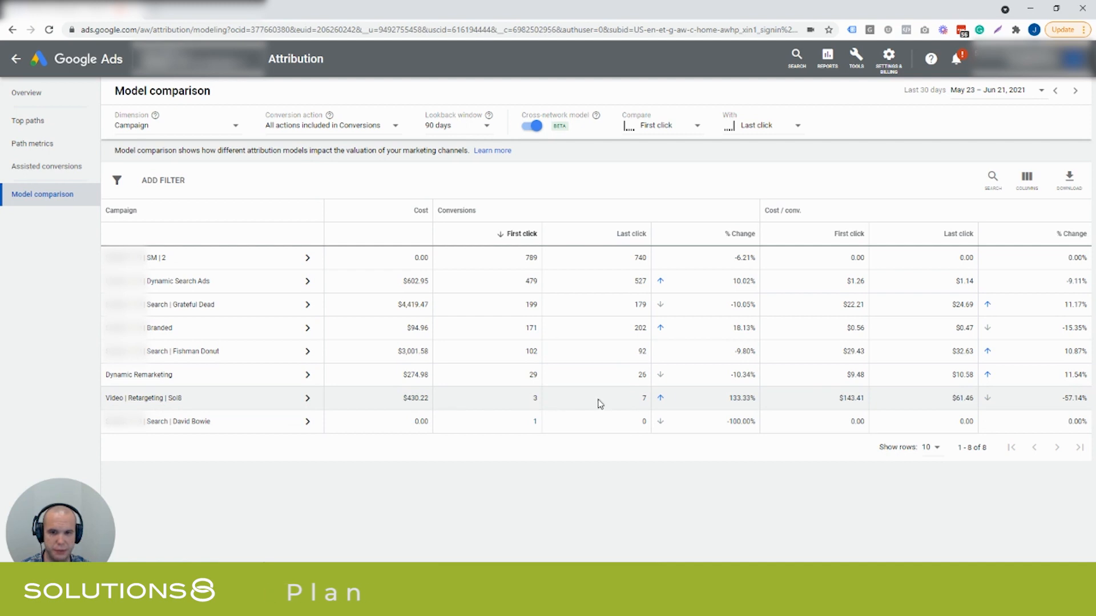
mouse_move(574, 374)
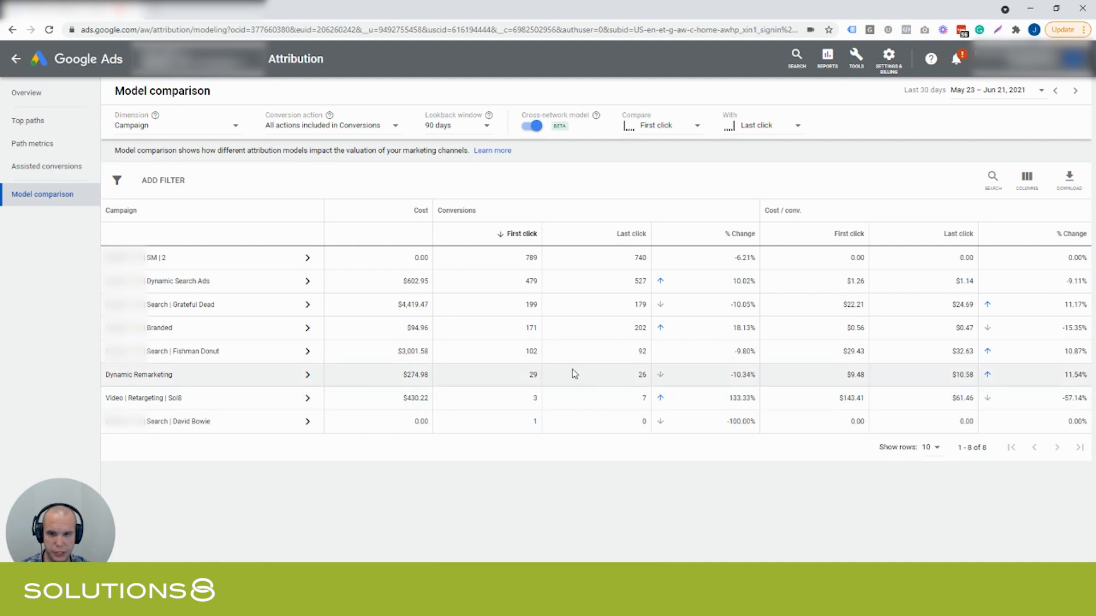
mouse_move(139, 556)
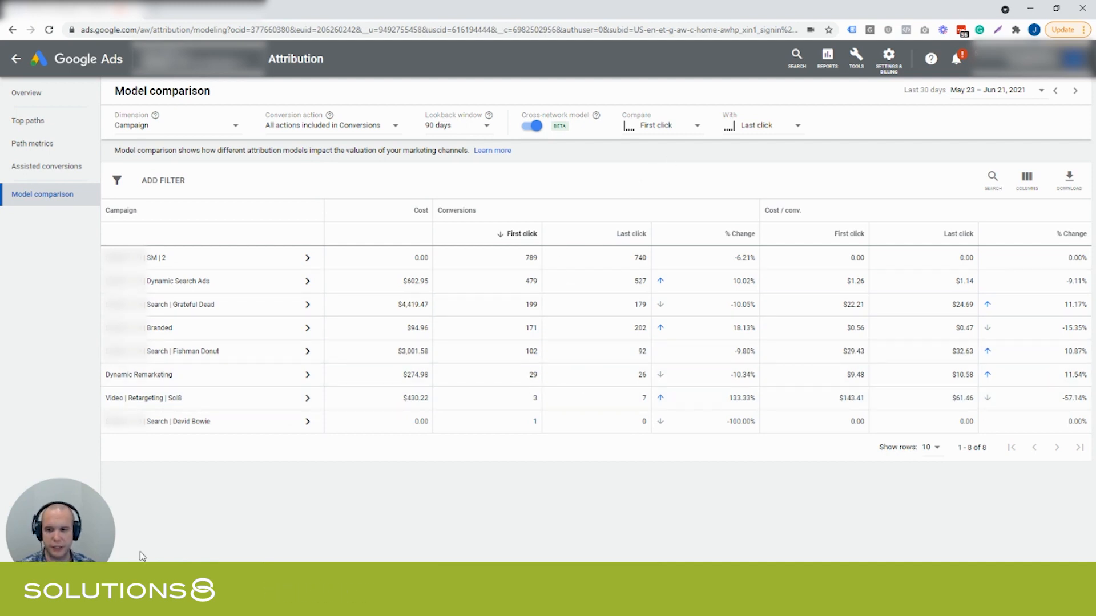